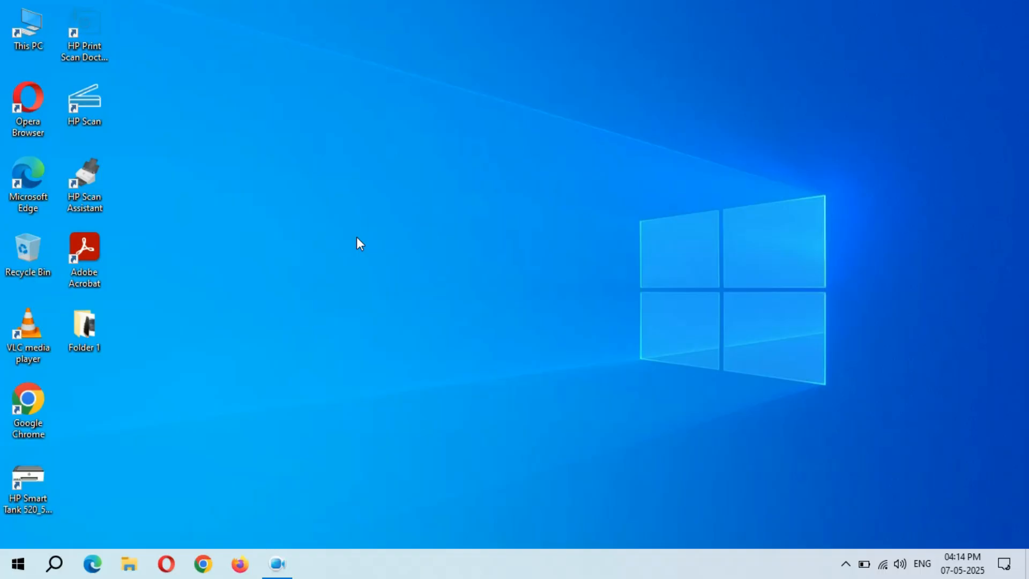
mouse_move(216, 303)
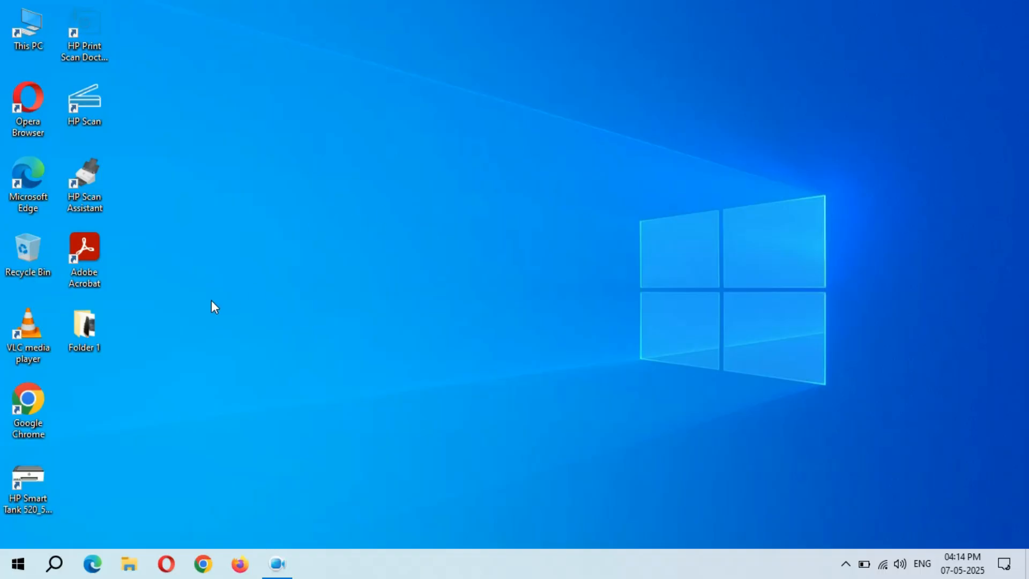
Attempt to delete Folder 1 from the desktop and dismiss the folder-in-use warning.
right_click(83, 325)
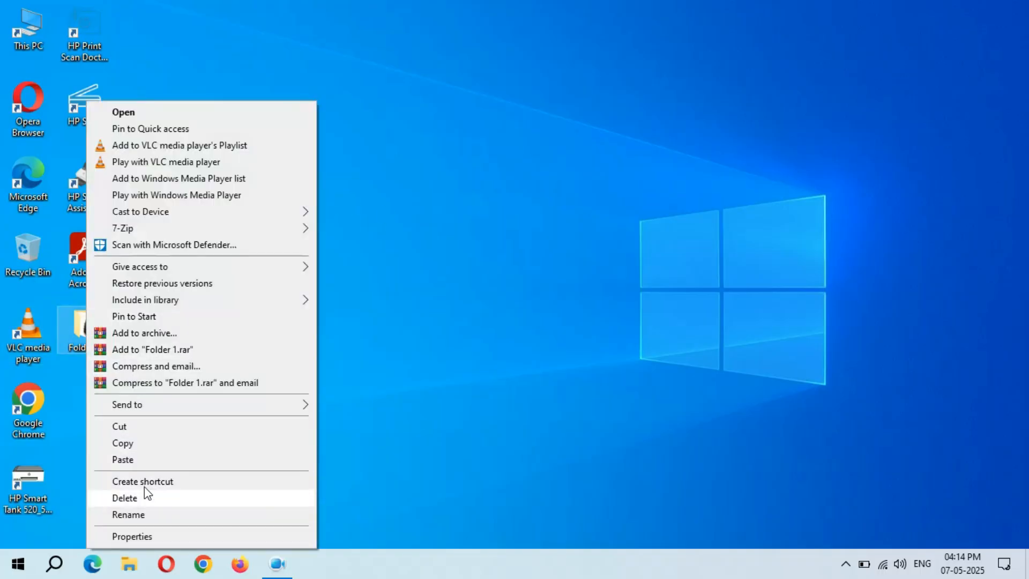
click(125, 498)
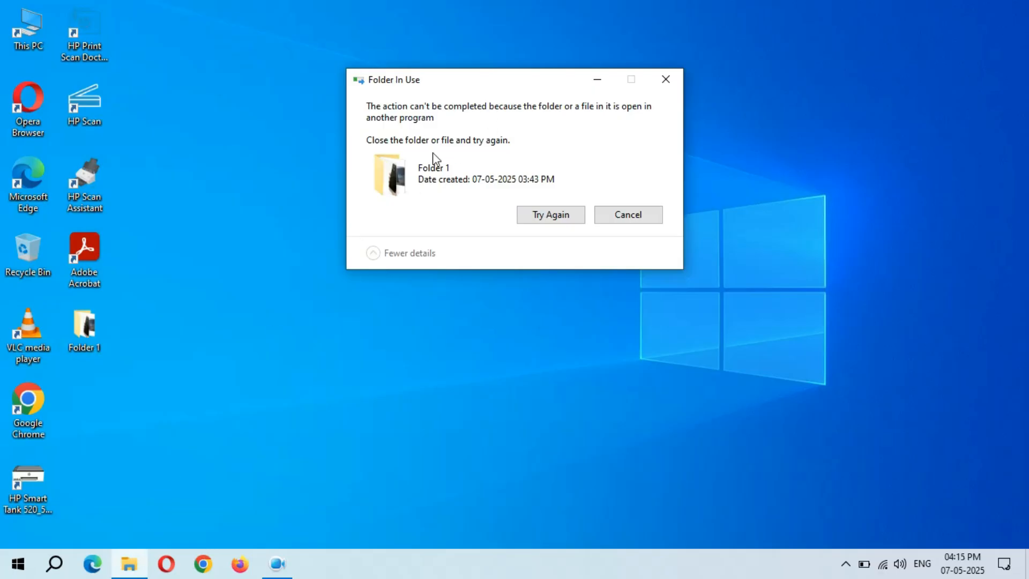
mouse_move(502, 121)
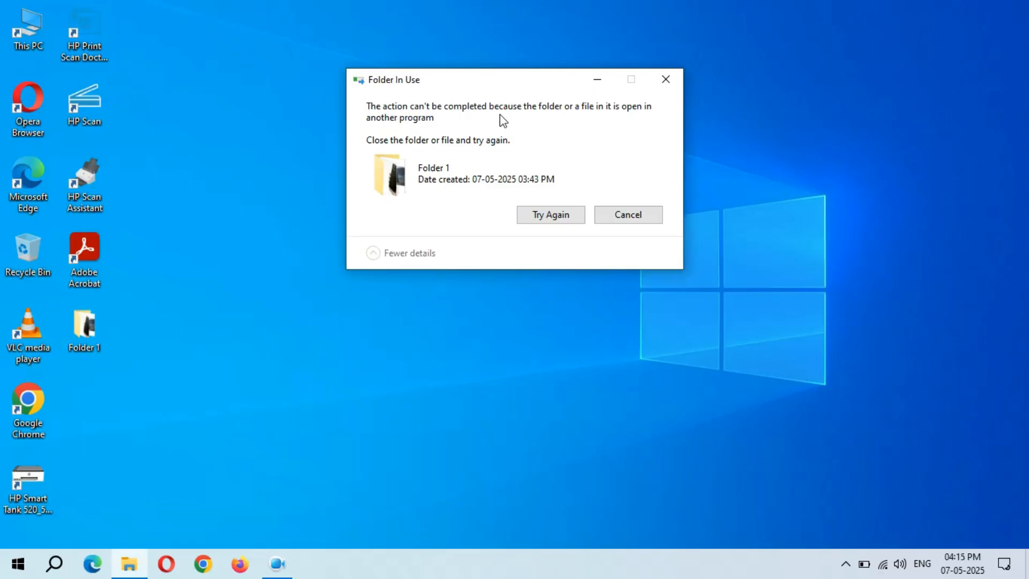
mouse_move(607, 122)
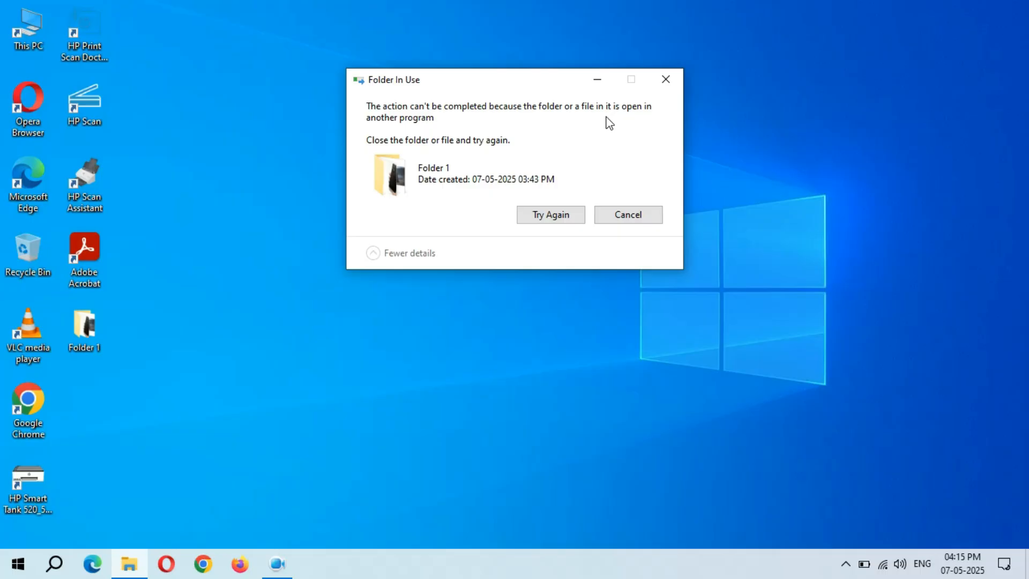
mouse_move(507, 129)
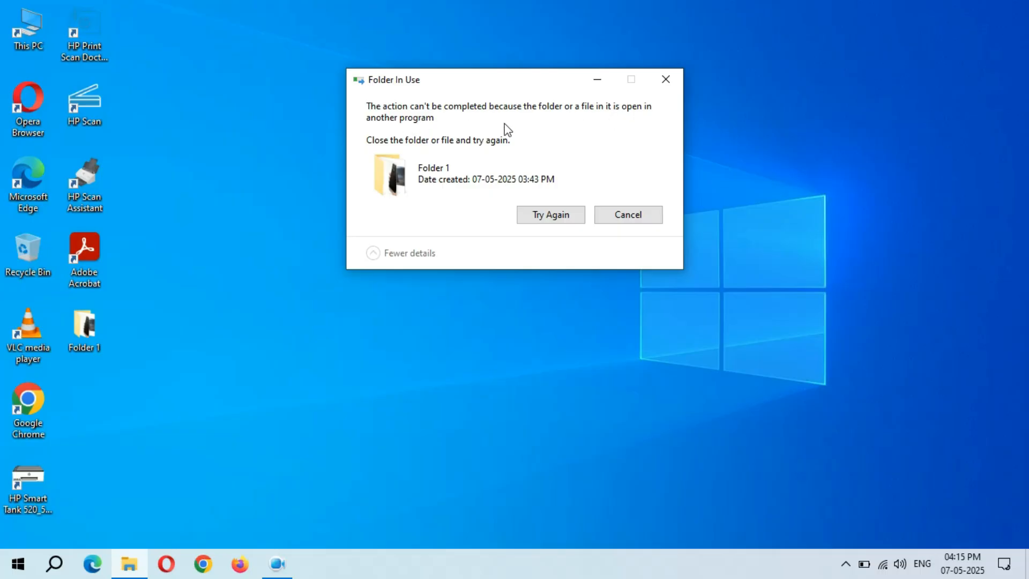
click(550, 214)
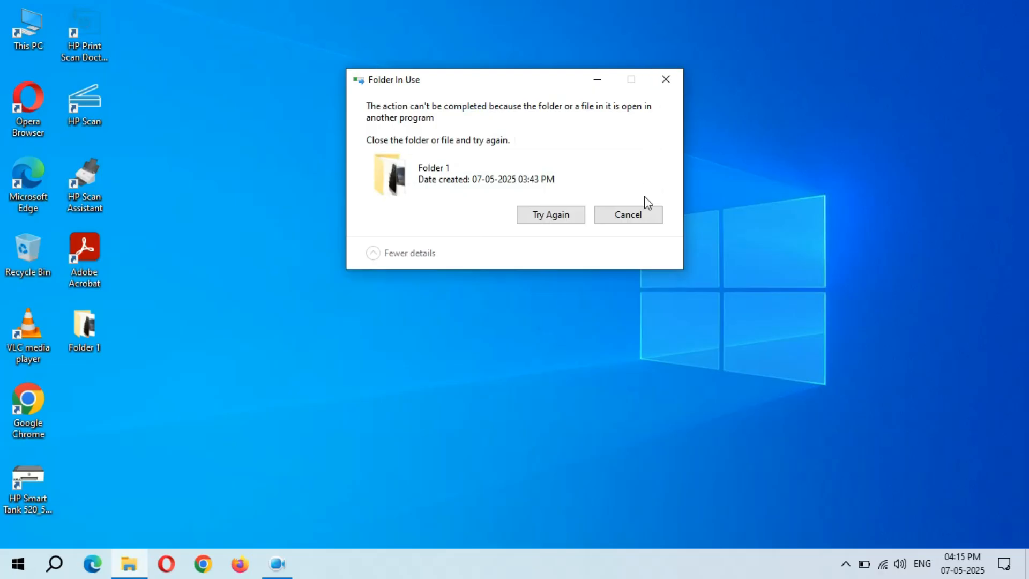
click(626, 214)
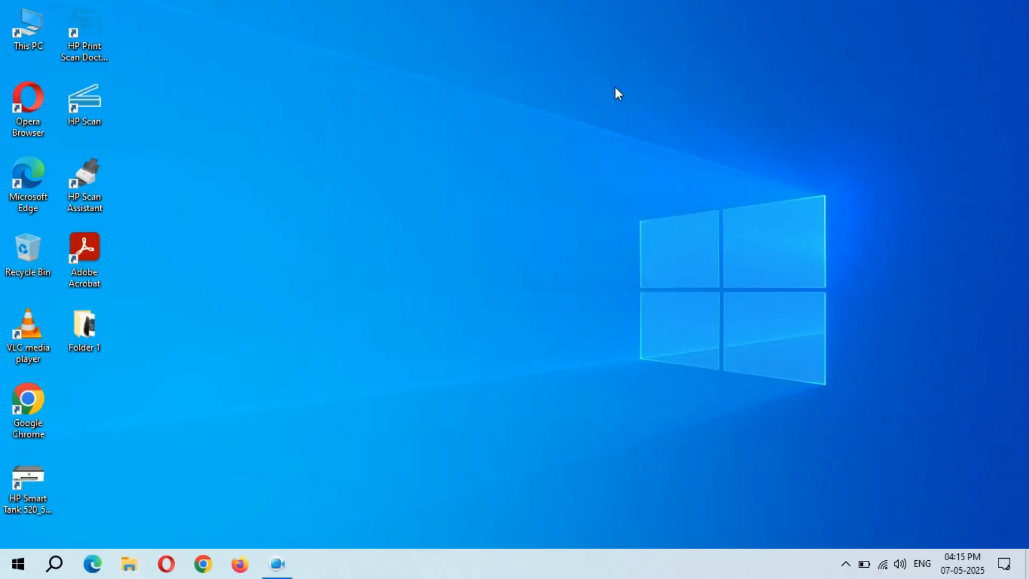
Launch Resource Monitor by running resmon.exe from the Run dialog.
click(55, 562)
text(r)
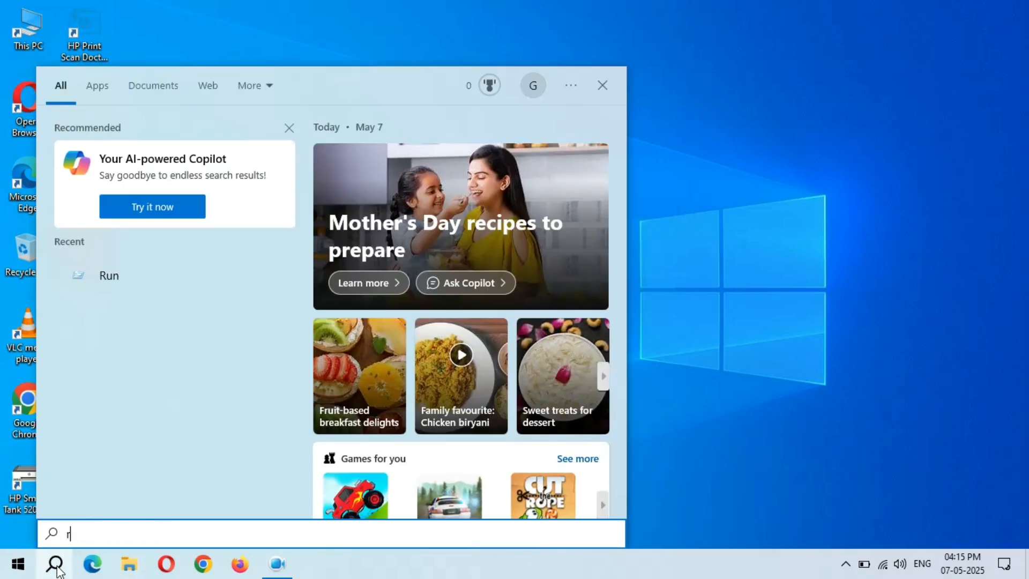
text(un)
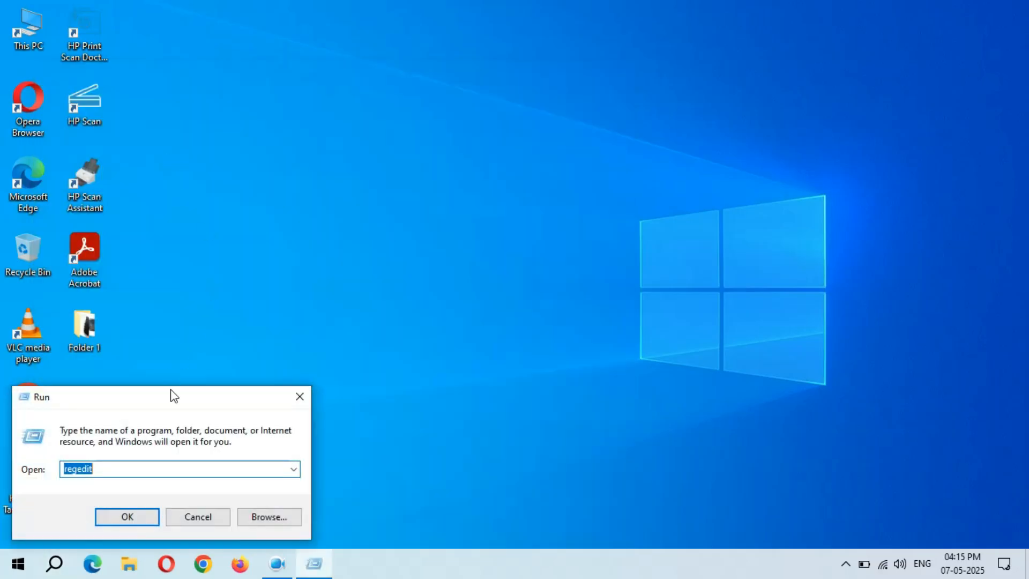
text(resmon.exe)
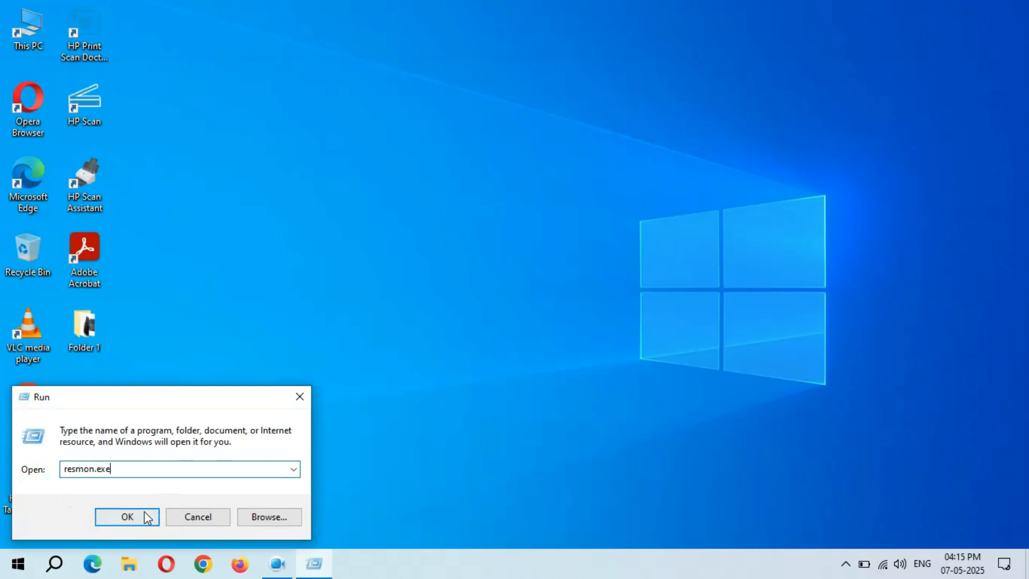
click(126, 517)
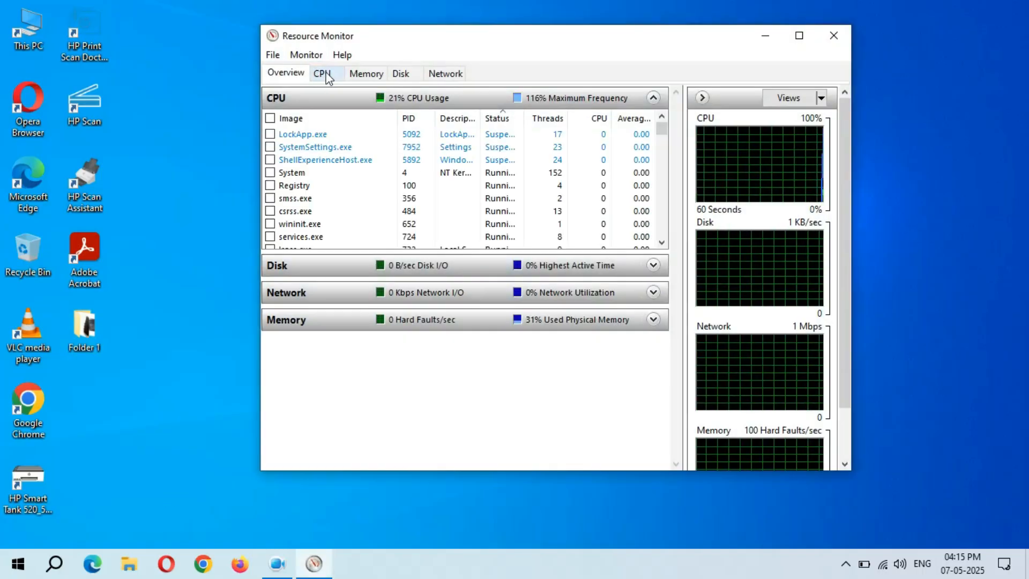
Search the CPU view's Associated Handles for 'folder 1', revealing two vlc.exe handles.
click(321, 73)
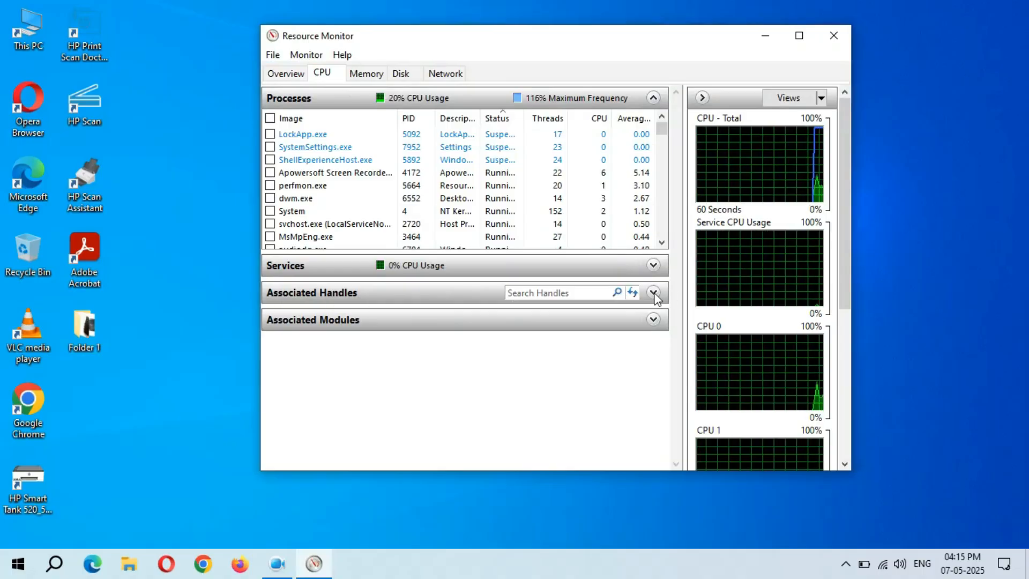
click(652, 291)
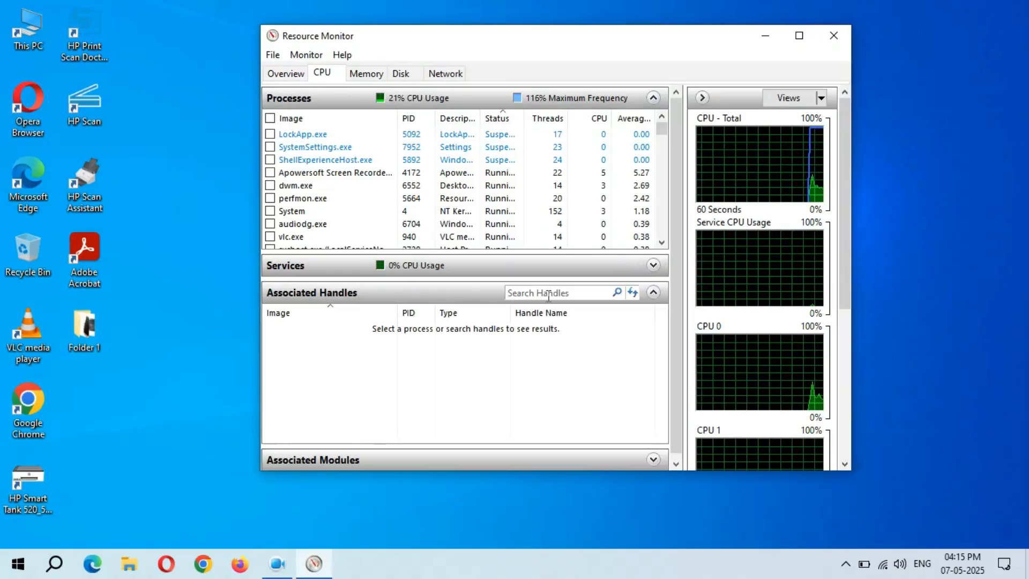
click(83, 326)
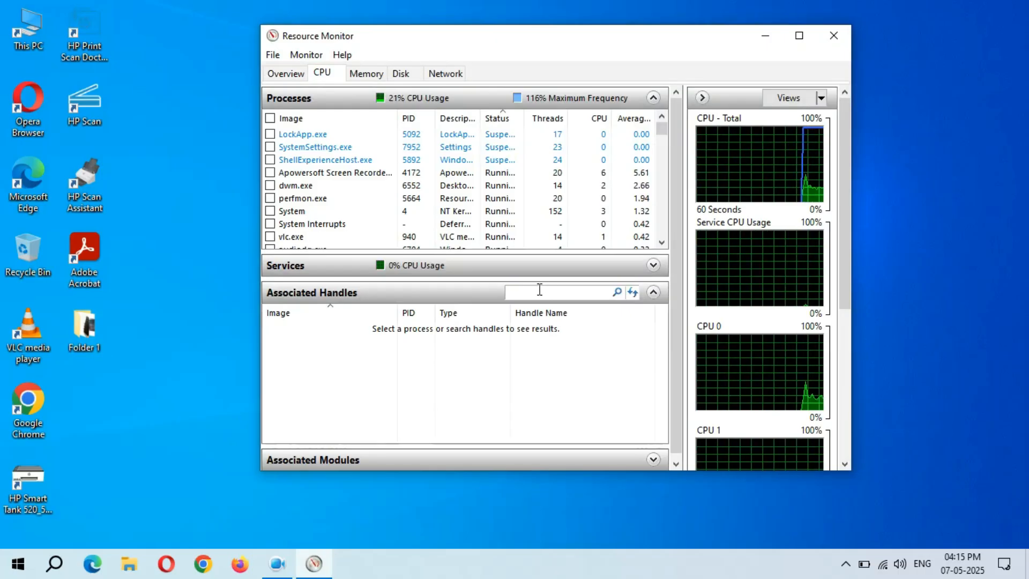
text(folder 1)
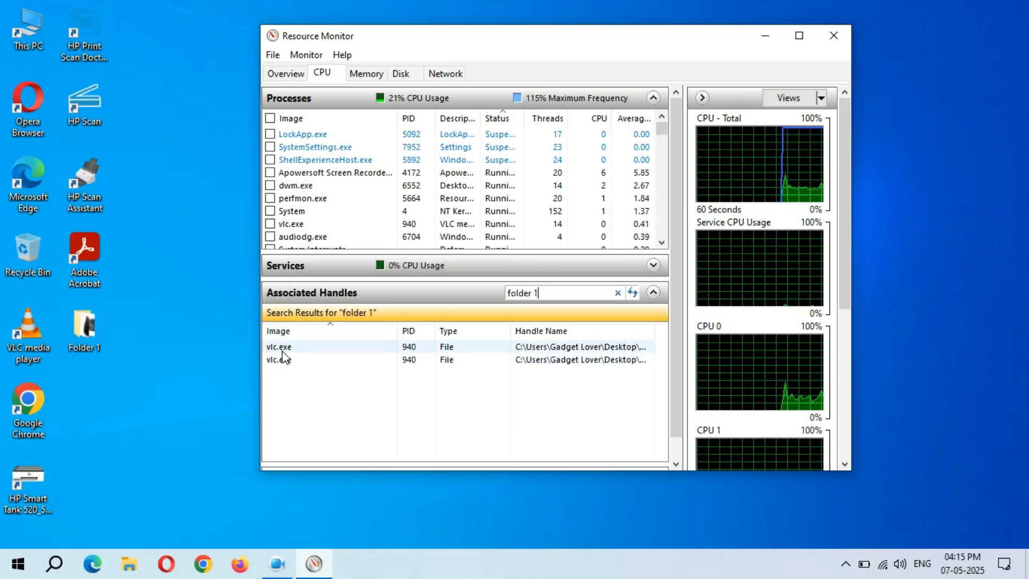
End the vlc.exe process holding Folder 1 and confirm.
right_click(278, 347)
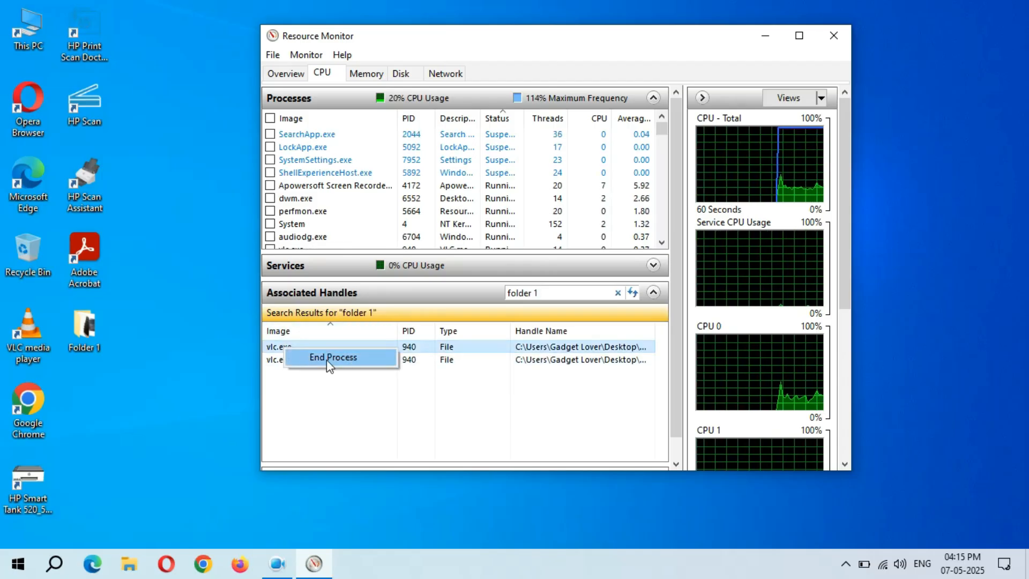
click(332, 357)
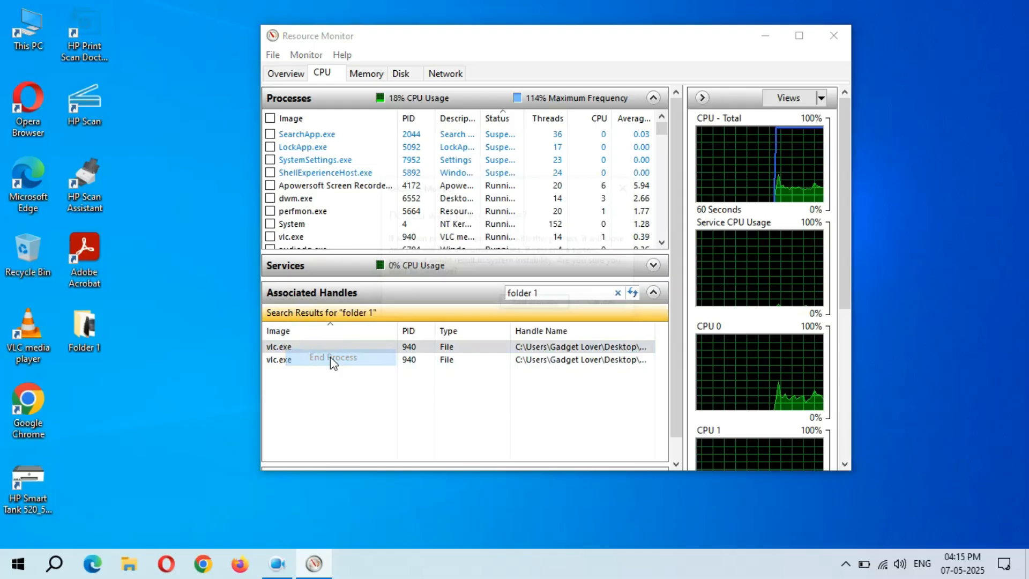
click(332, 357)
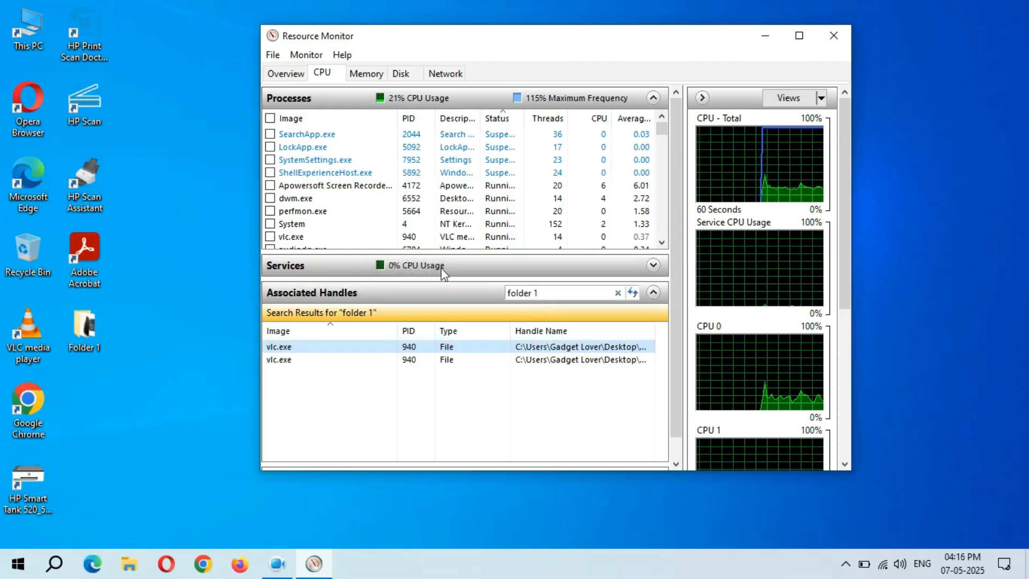
Delete Folder 1 from the desktop and minimize Resource Monitor.
right_click(84, 326)
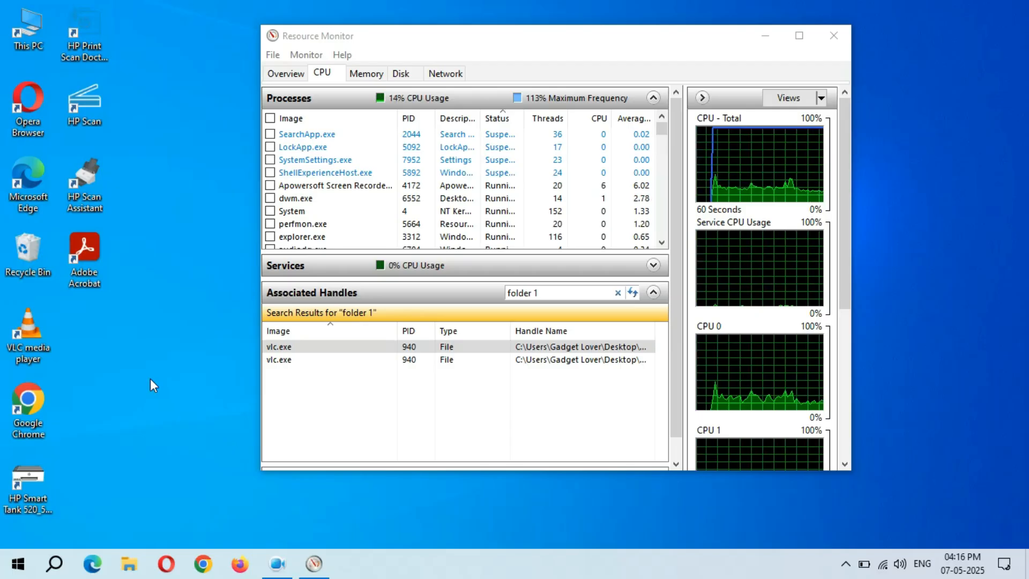
mouse_move(488, 7)
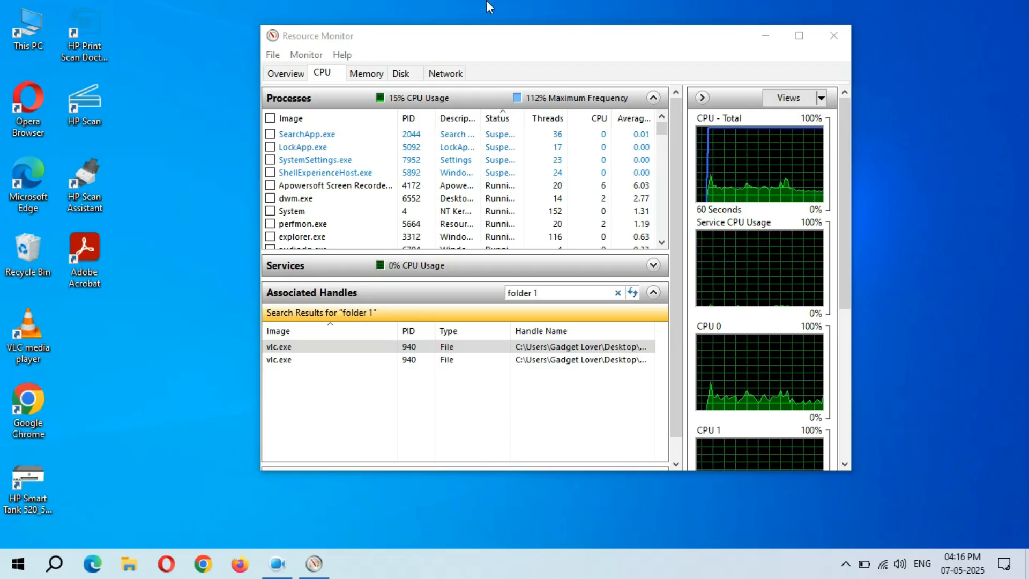
click(832, 36)
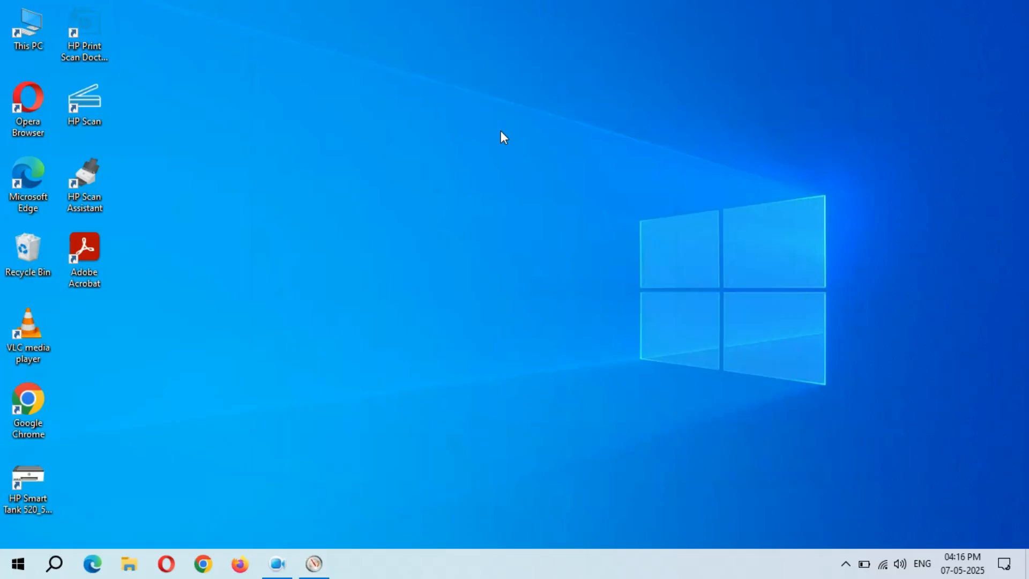